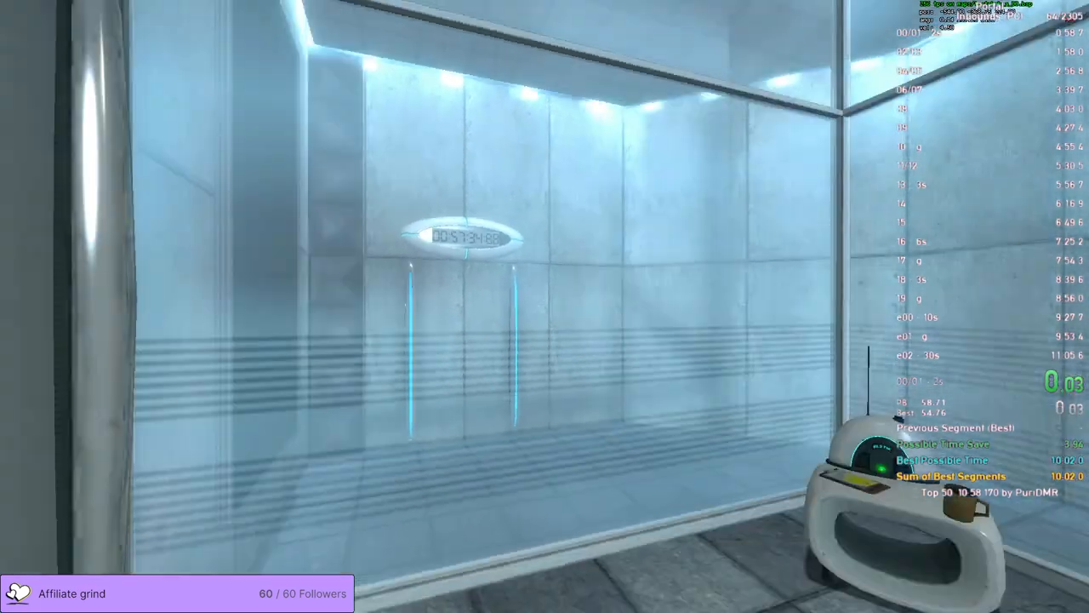
mouse_move(544, 307)
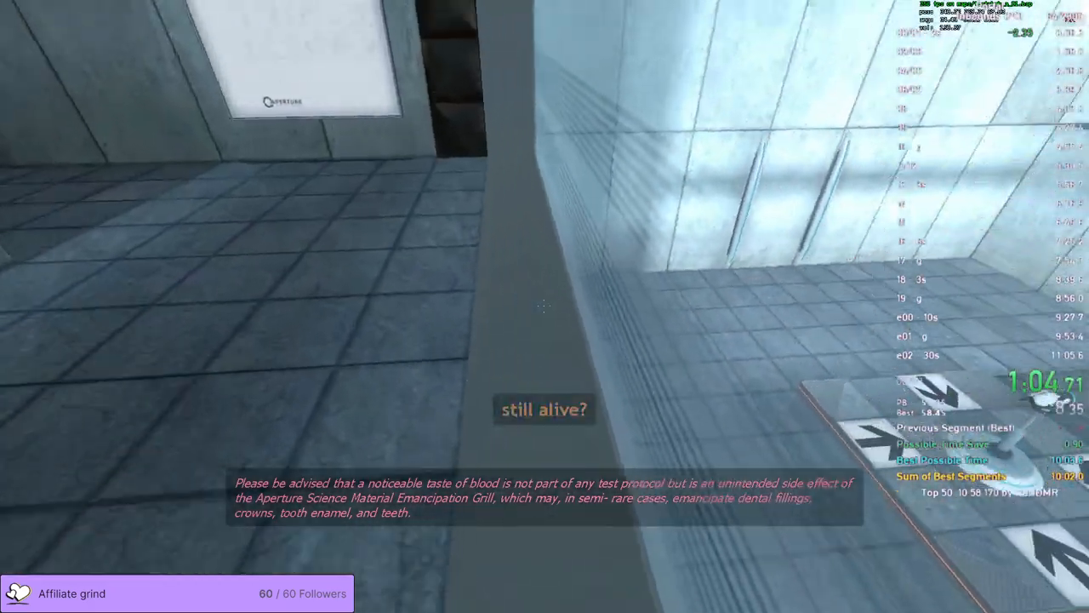
mouse_move(545, 306)
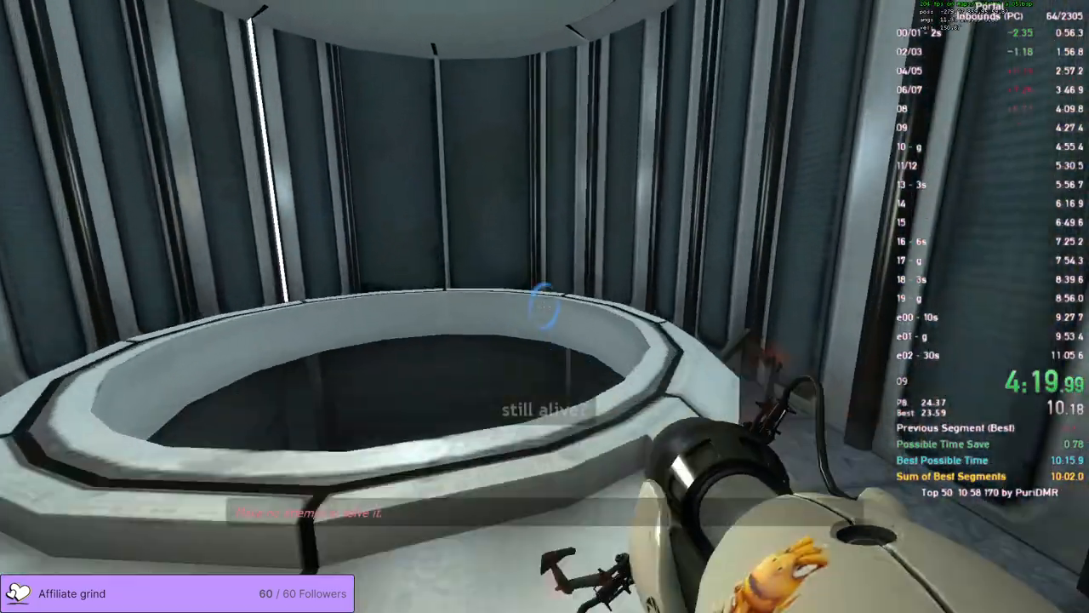
mouse_move(544, 306)
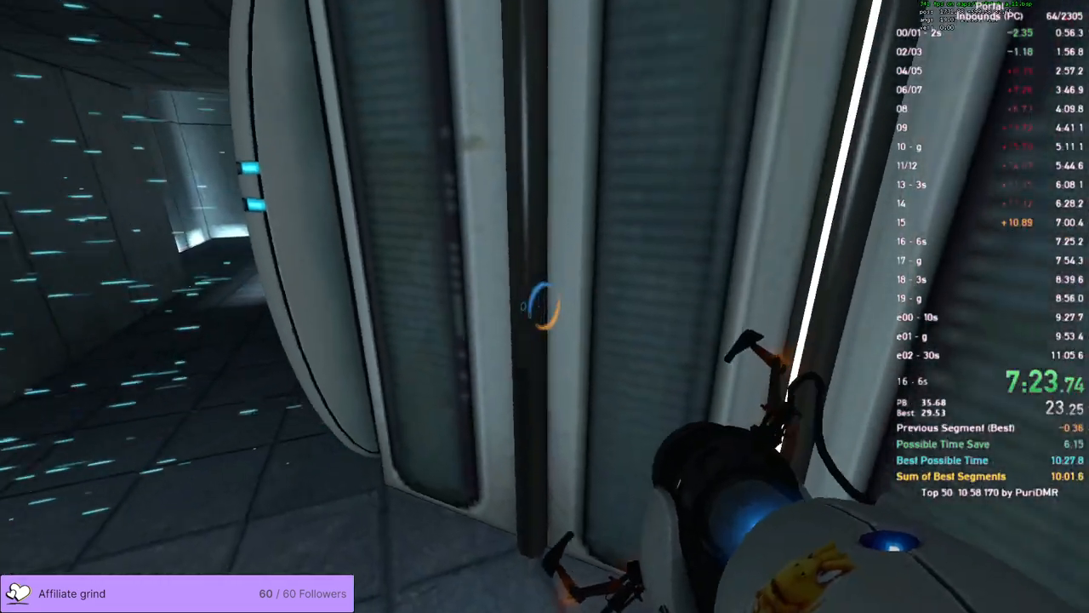
mouse_move(544, 307)
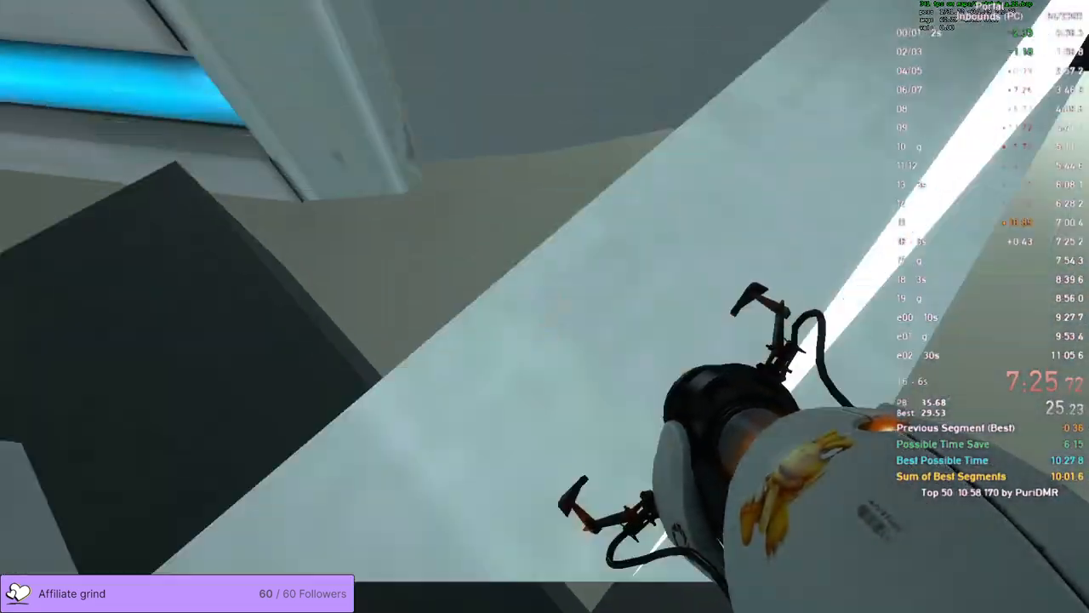